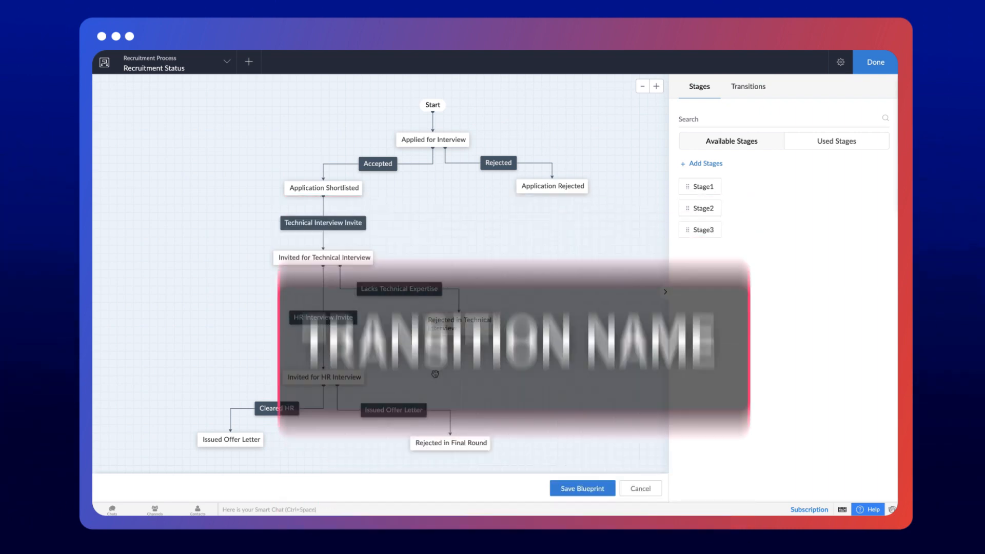
- Rename the Accepted transition to 'Reviewed and Accepted'
click(377, 163)
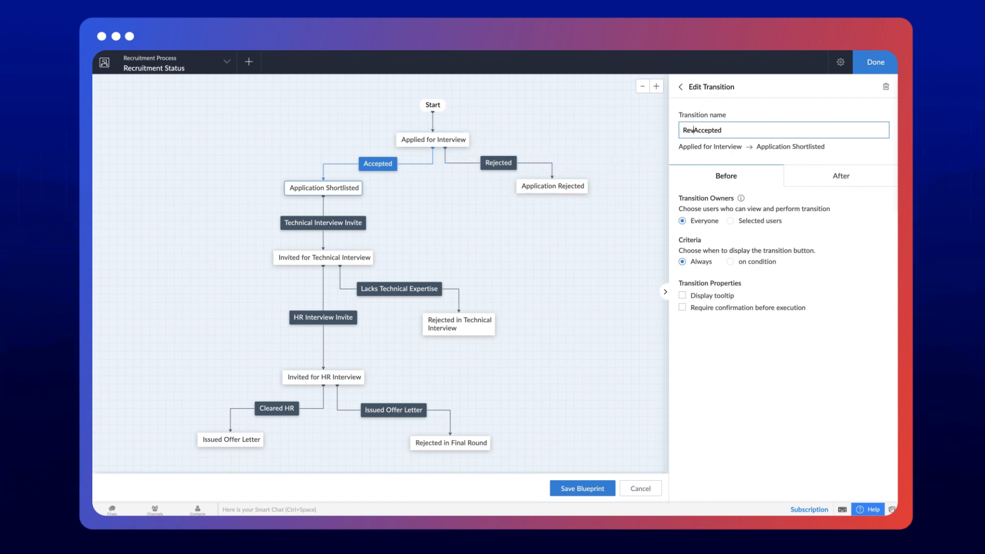
text(Reviewed and Accepted)
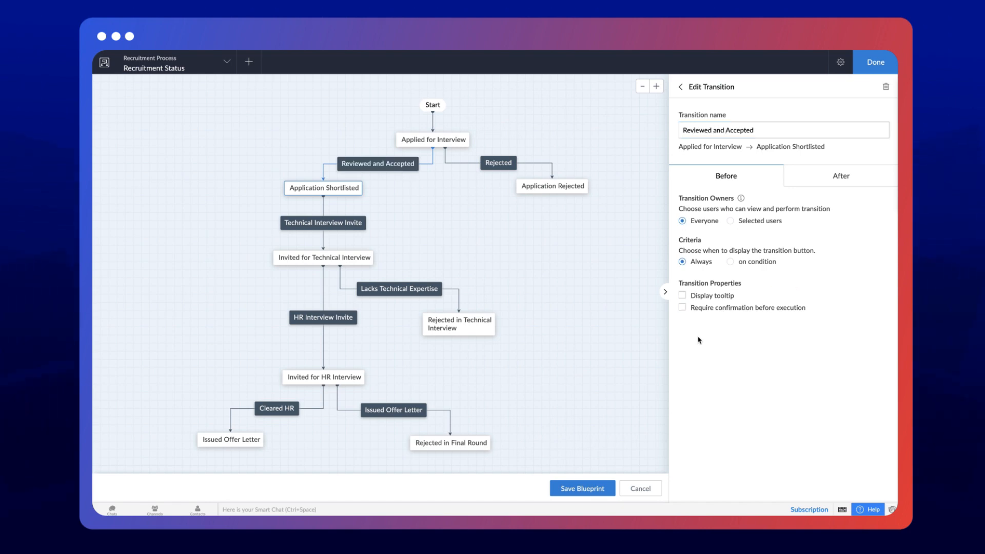
mouse_move(653, 185)
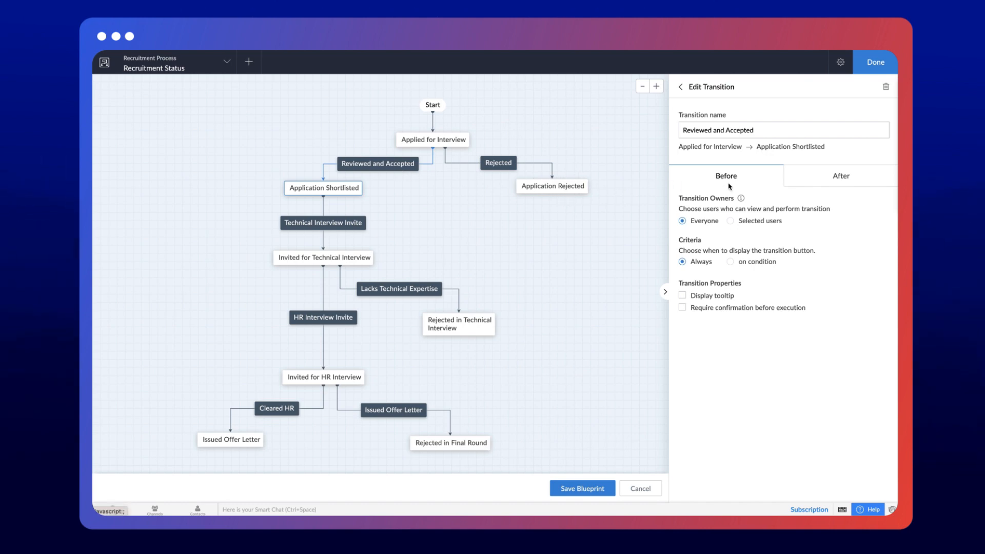
mouse_move(837, 185)
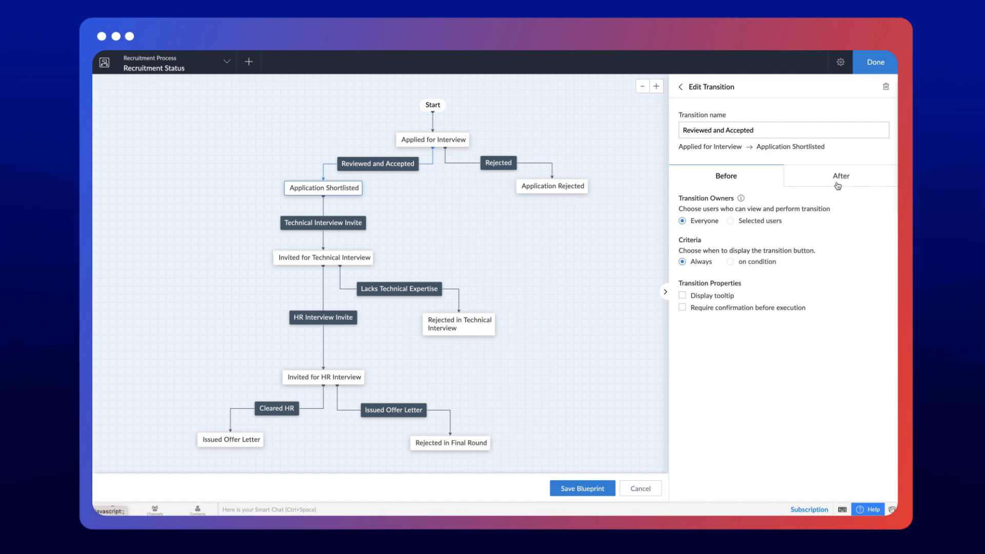
mouse_move(730, 187)
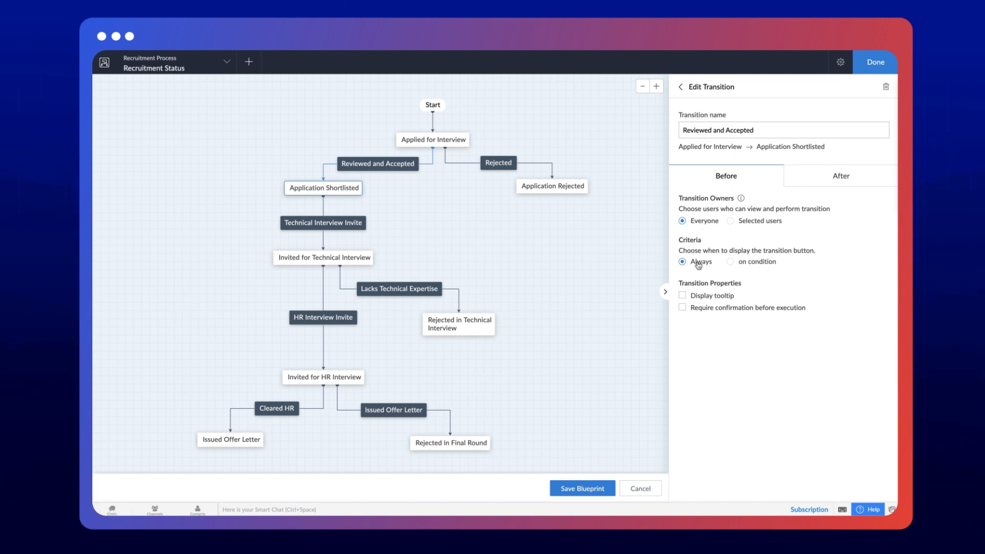
mouse_move(706, 294)
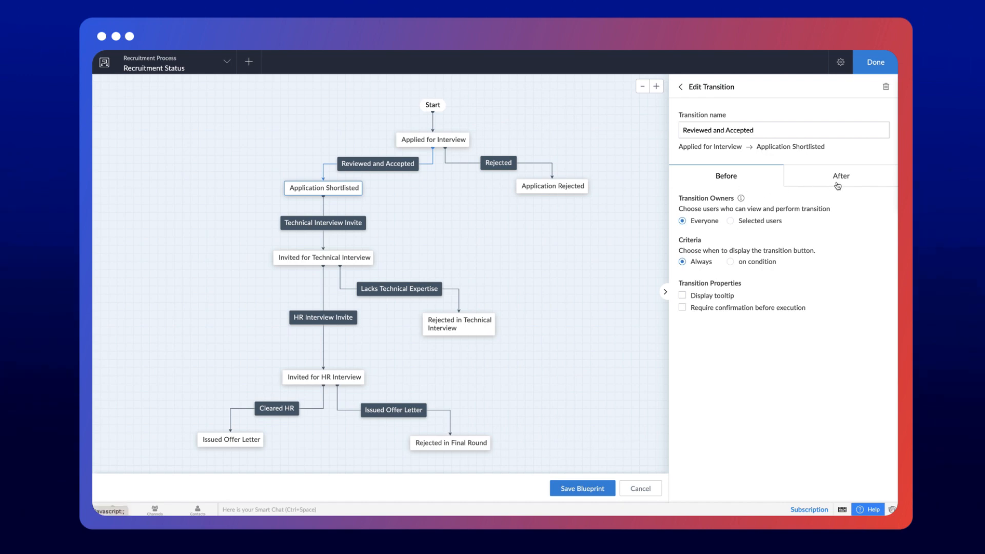
- Show the after-transition actions for Reviewed and Accepted
click(841, 175)
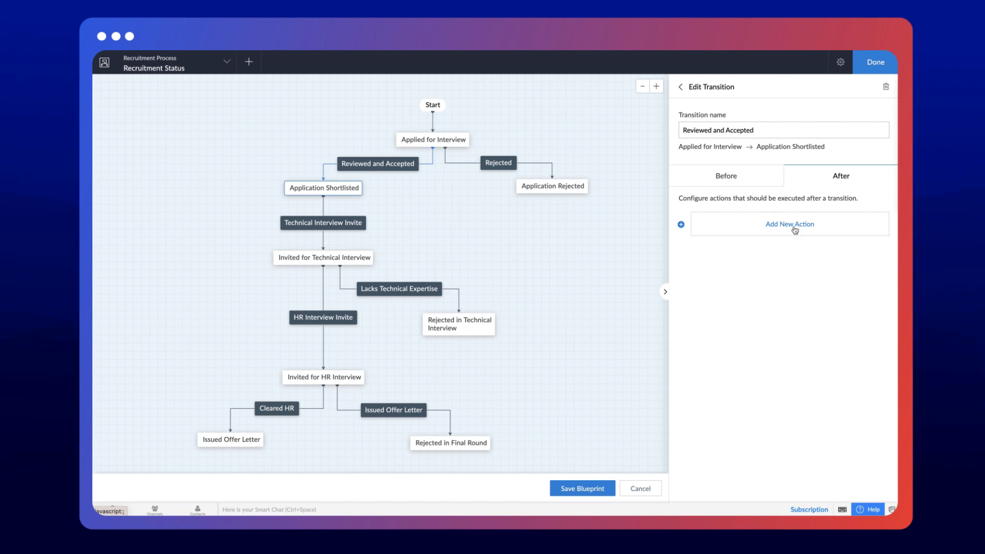
mouse_move(794, 228)
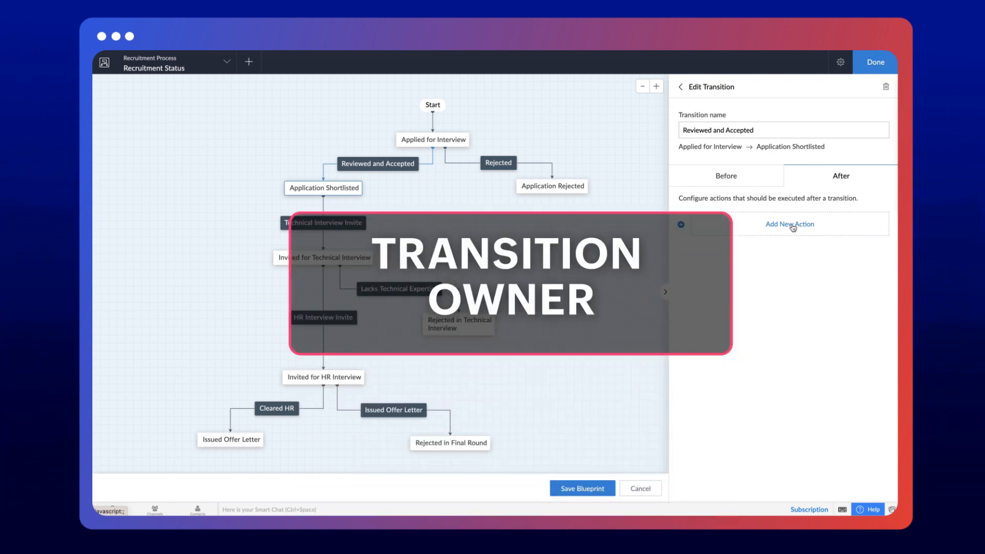
- Limit the transition to Selected users, reviewing the Users, Permissions and Fields owner options
click(726, 176)
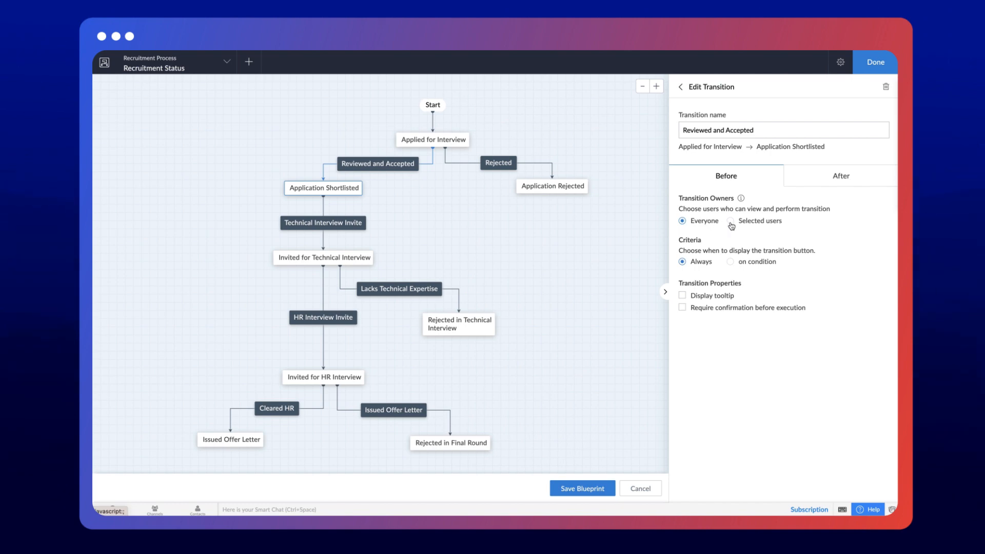
click(731, 222)
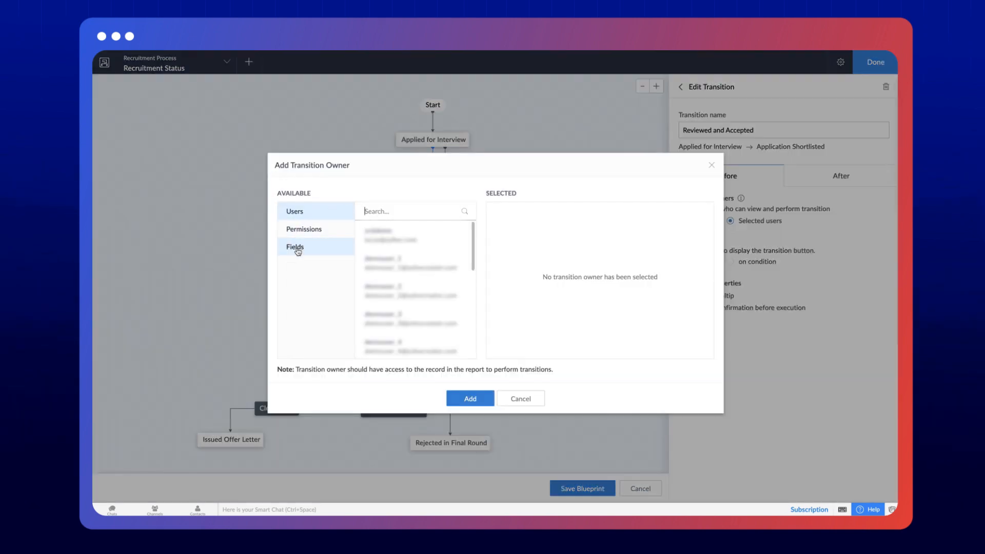
click(295, 211)
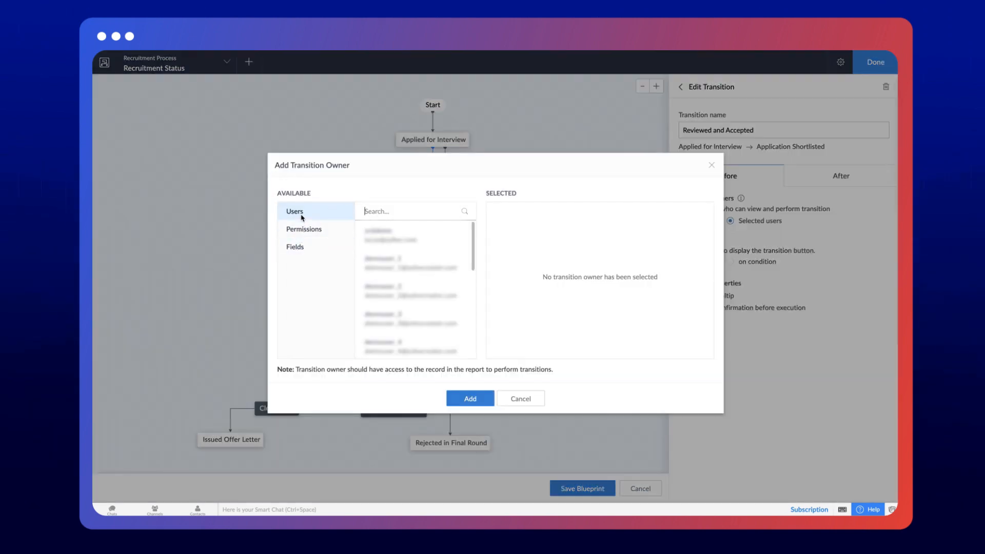
scroll(down, 3)
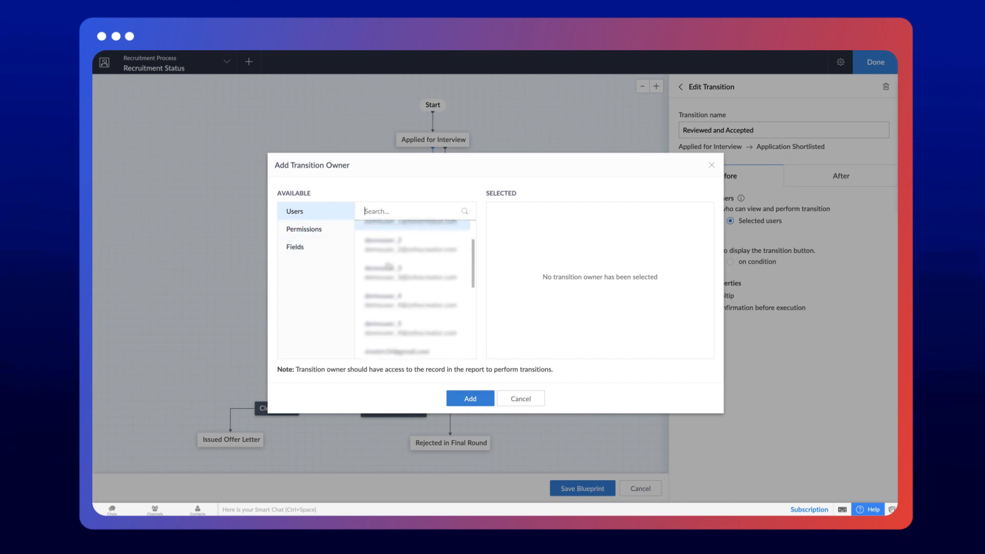
scroll(down, 3)
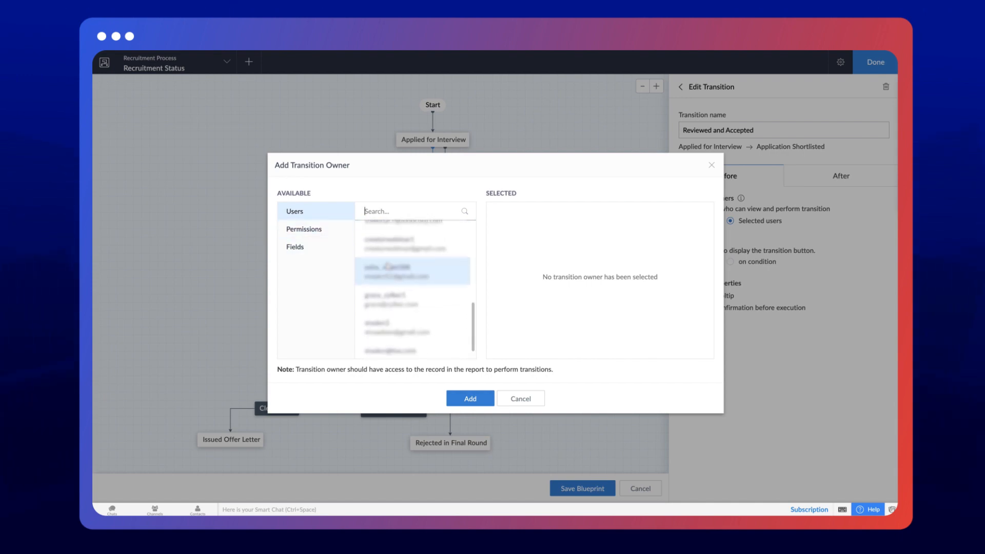
click(304, 228)
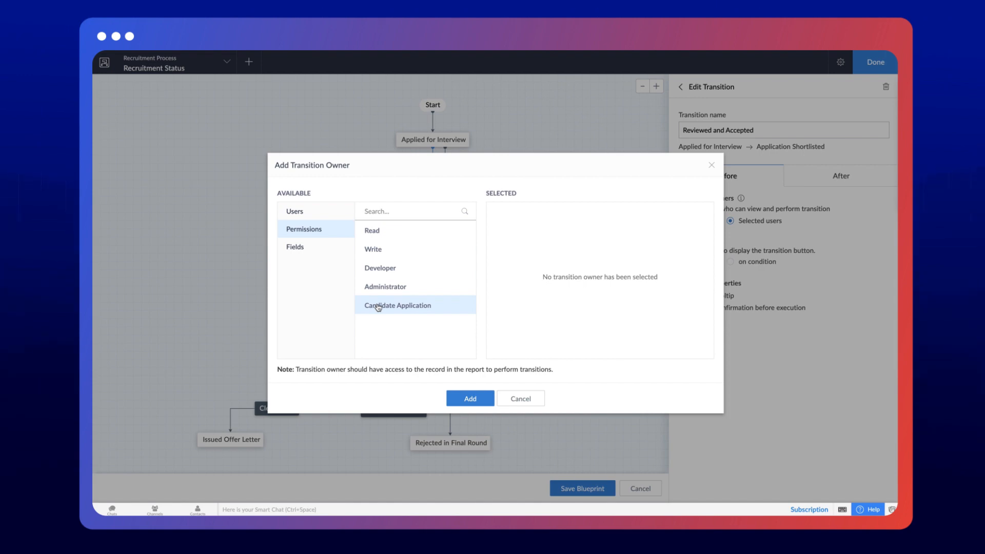
click(295, 246)
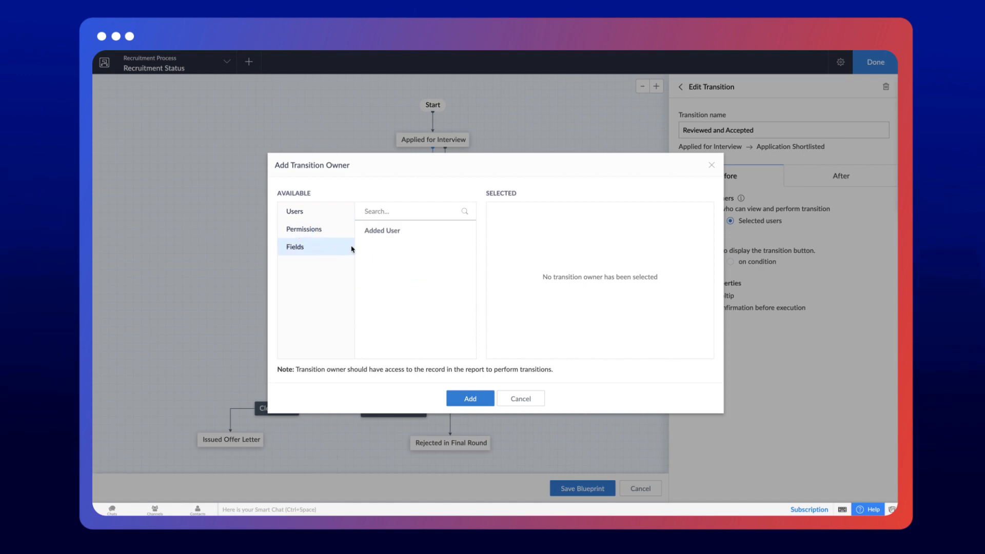
mouse_move(388, 240)
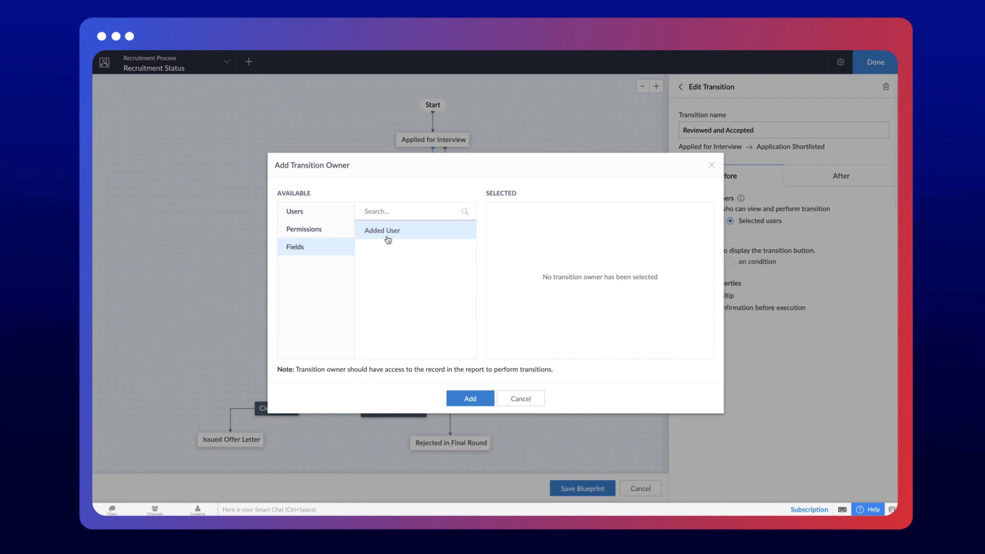
mouse_move(374, 237)
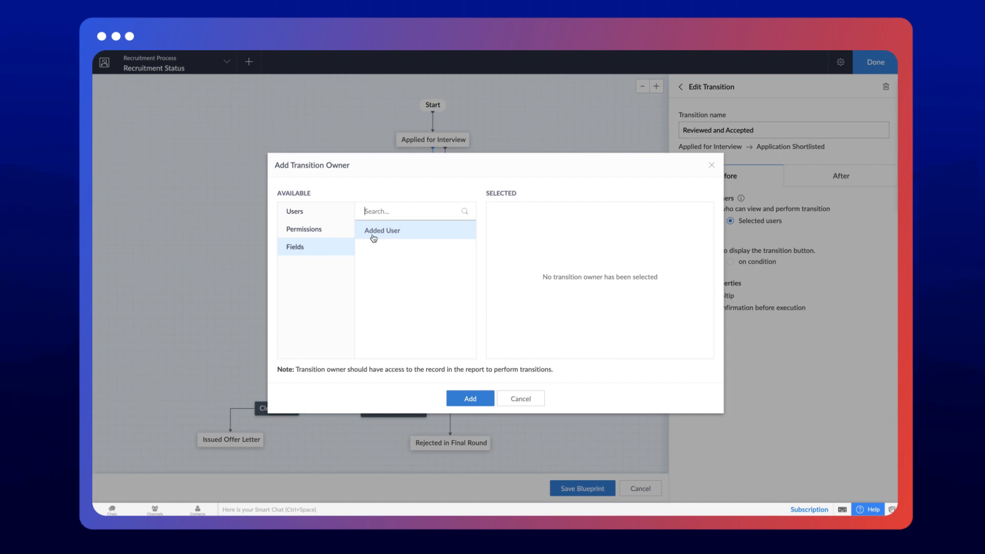
- Search 'gr' and add grace_zylker1 as the transition owner
text(grac)
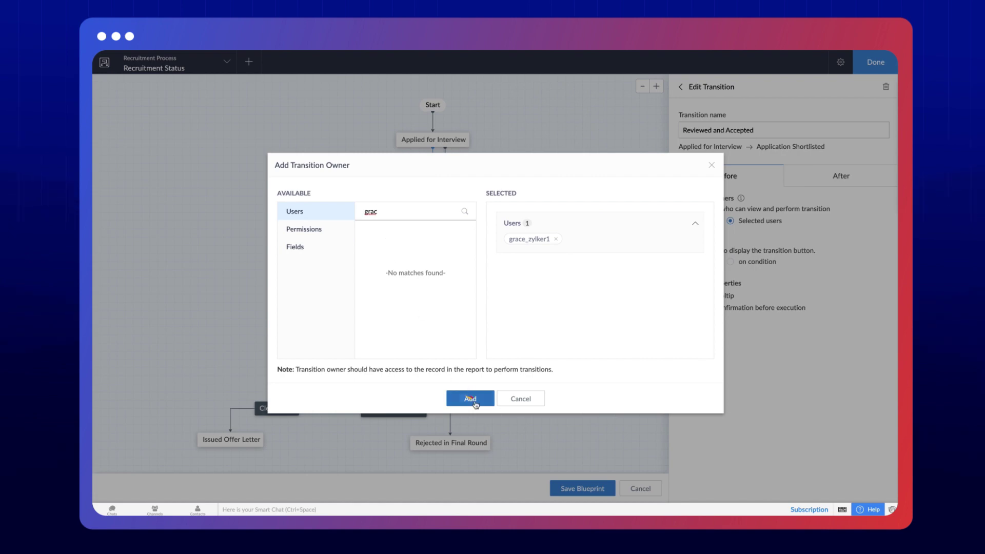
click(470, 398)
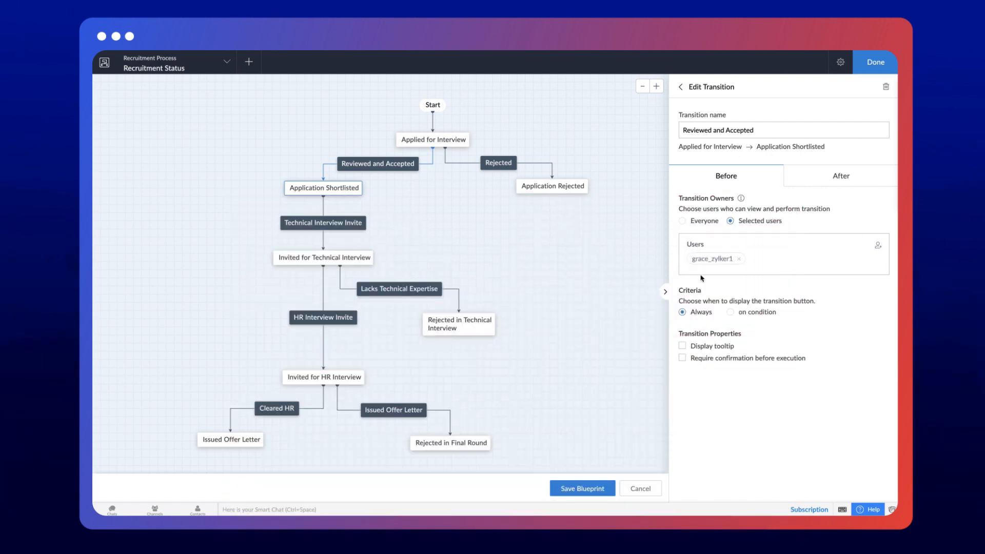
mouse_move(696, 300)
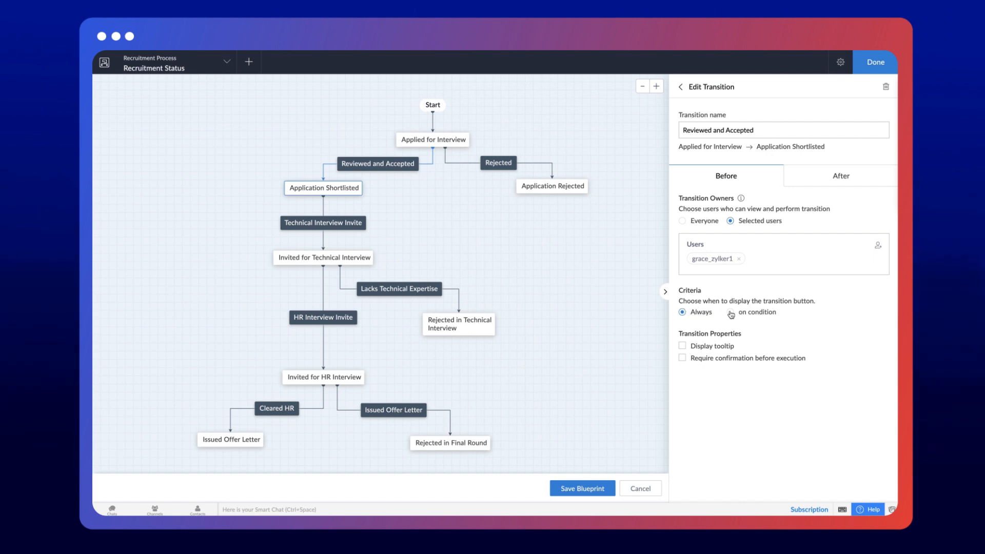
- Enable criteria for the transition and set up the condition rows
click(730, 311)
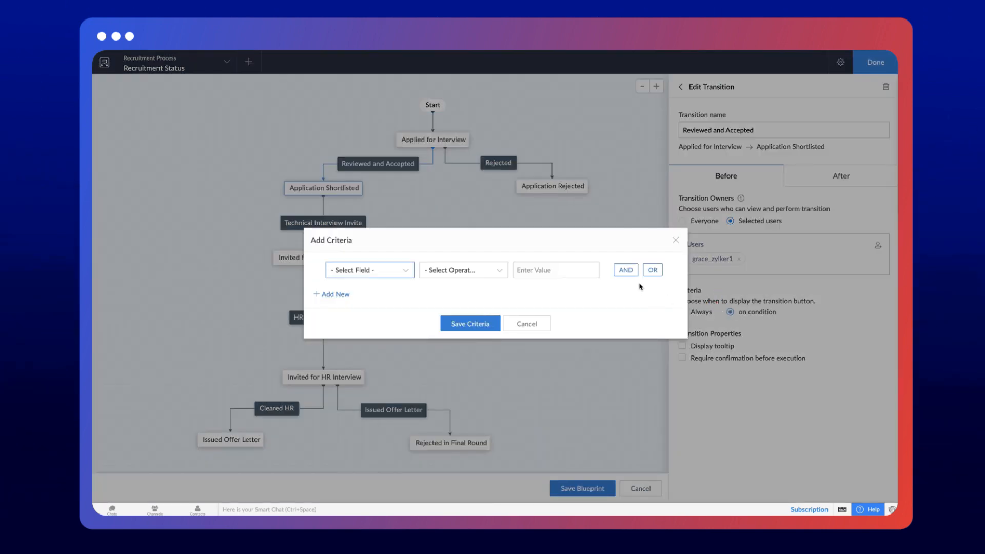
mouse_move(636, 285)
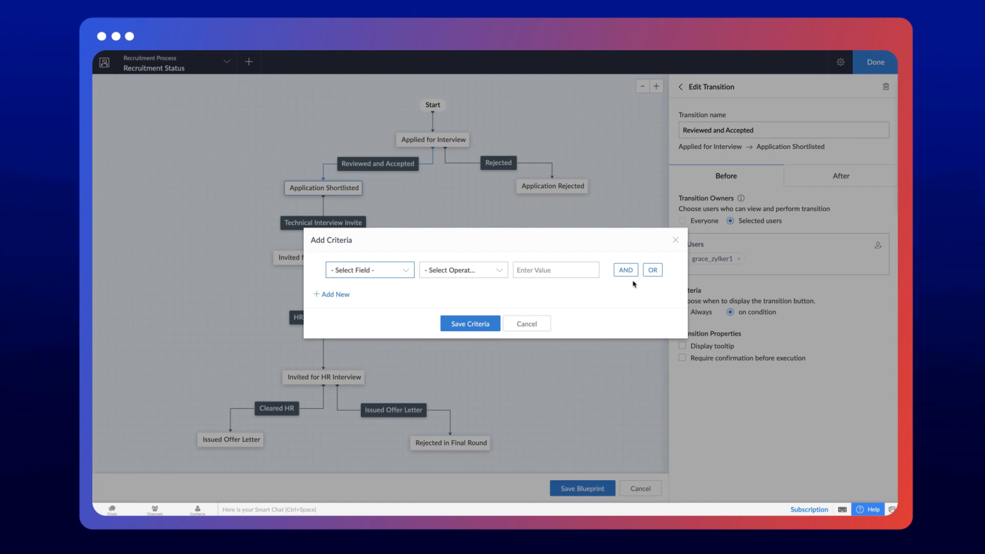
click(626, 270)
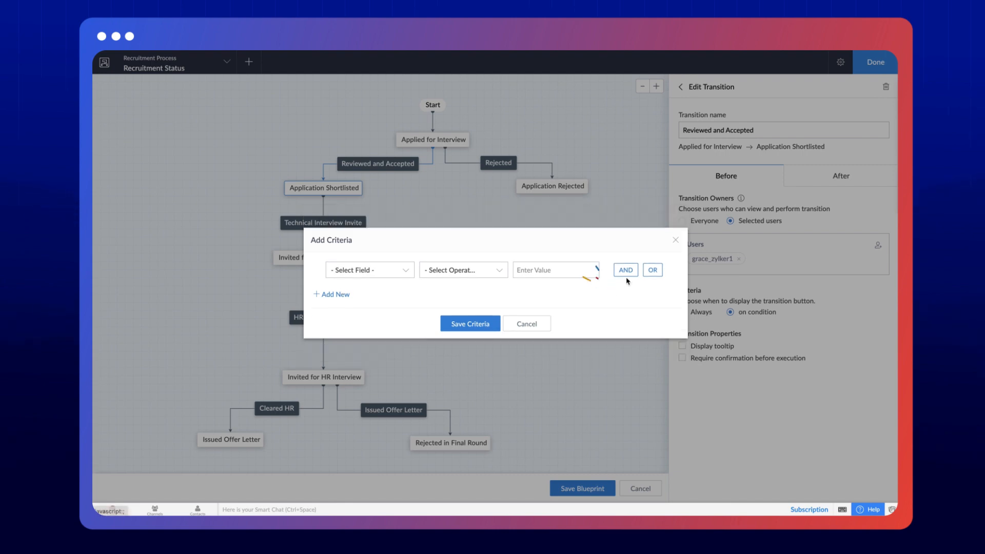
click(653, 270)
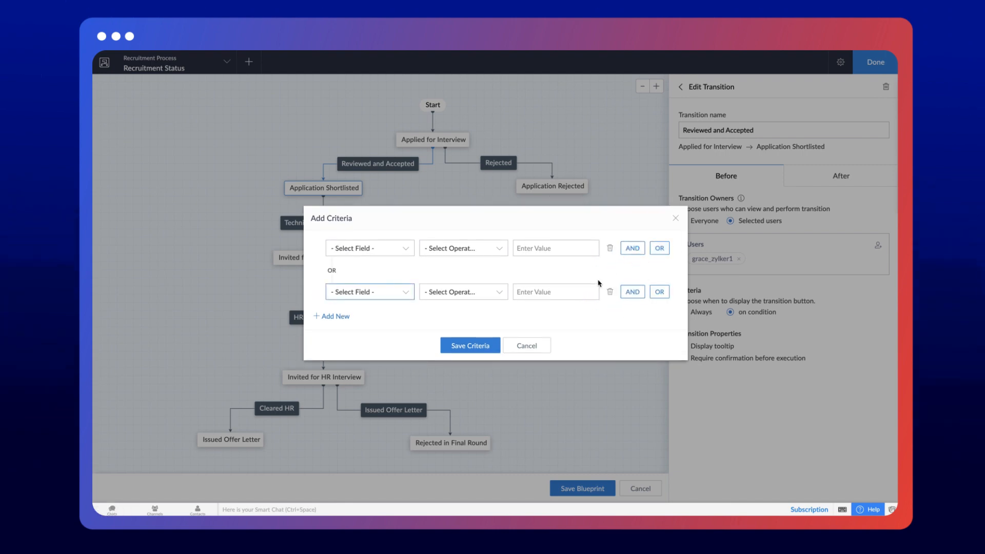
click(609, 292)
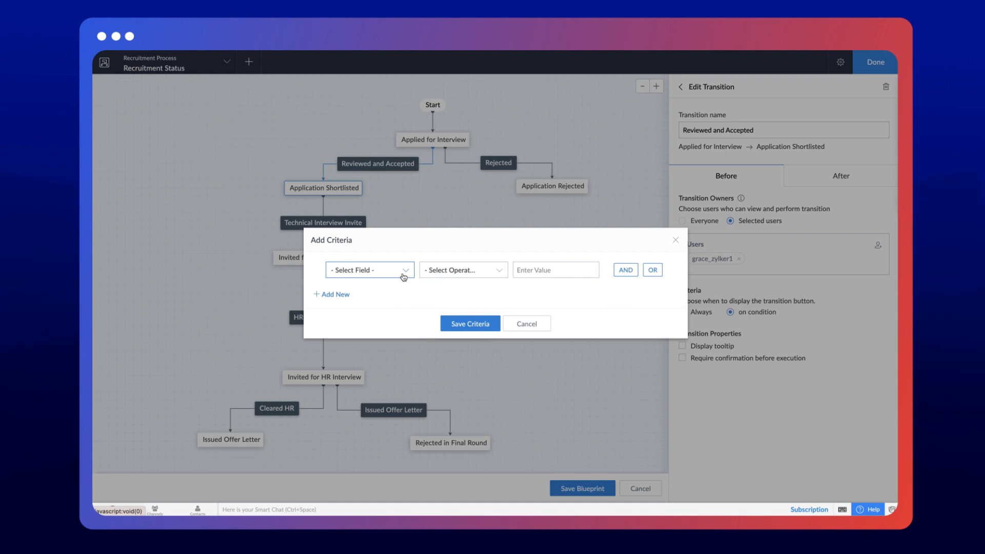
- Save the criteria 'Applying for equals Programmer'
click(368, 270)
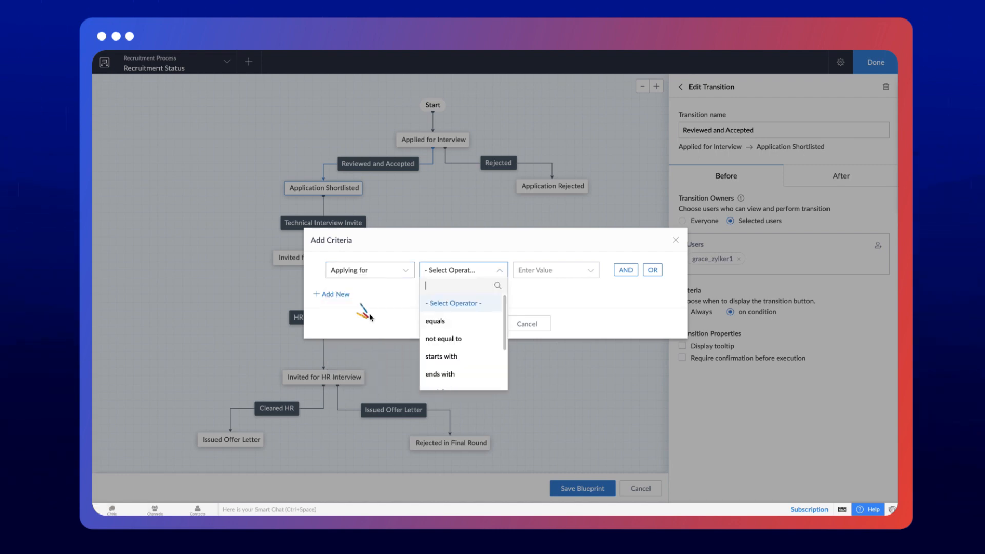
mouse_move(432, 322)
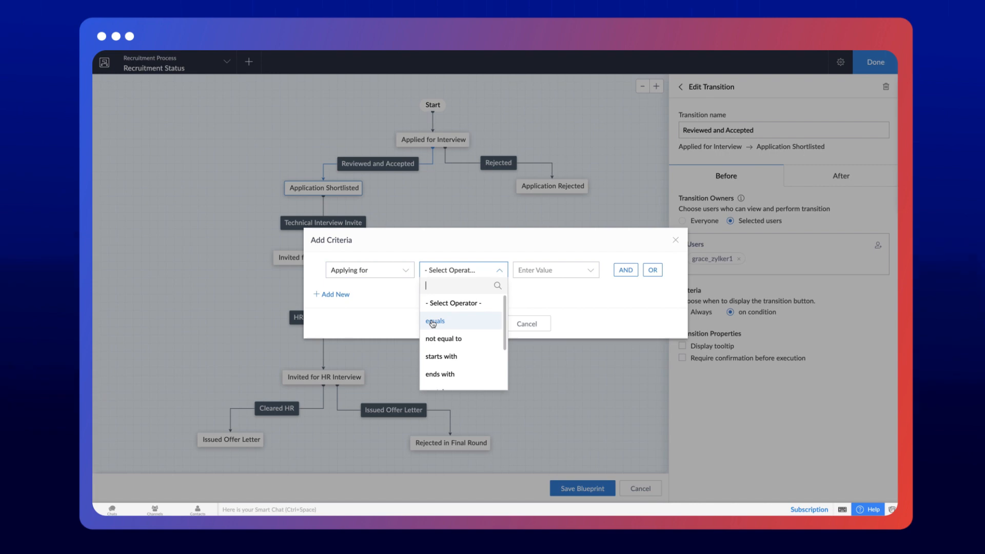
click(435, 321)
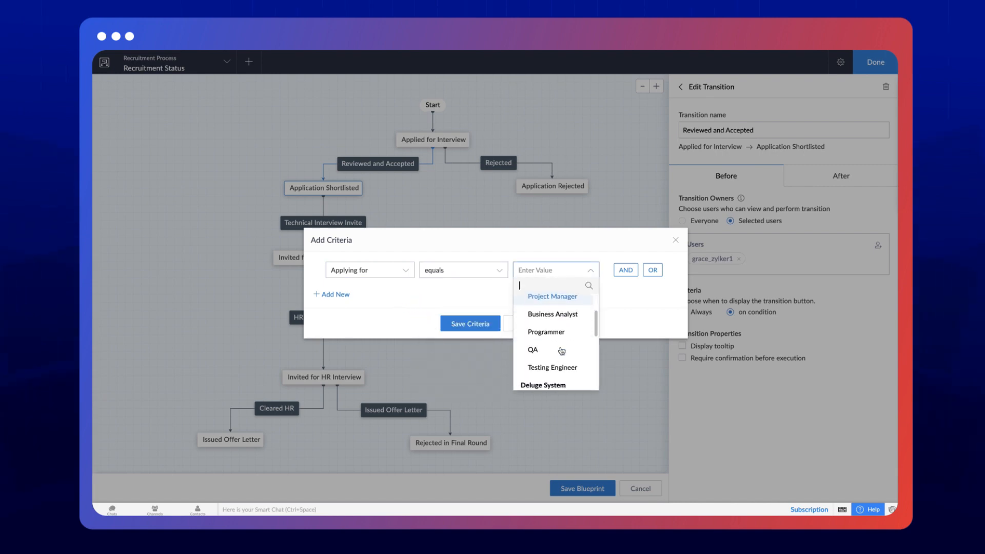
click(546, 333)
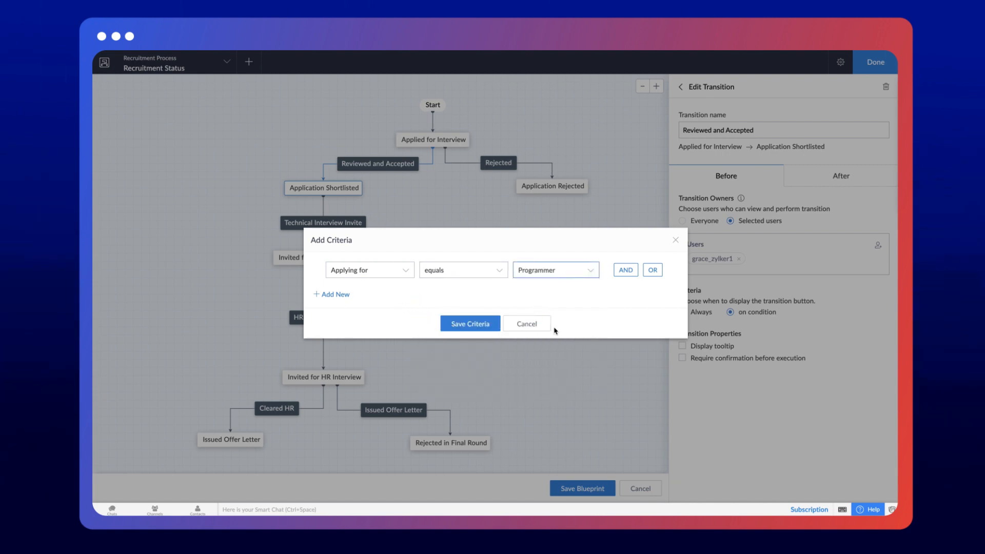
click(470, 324)
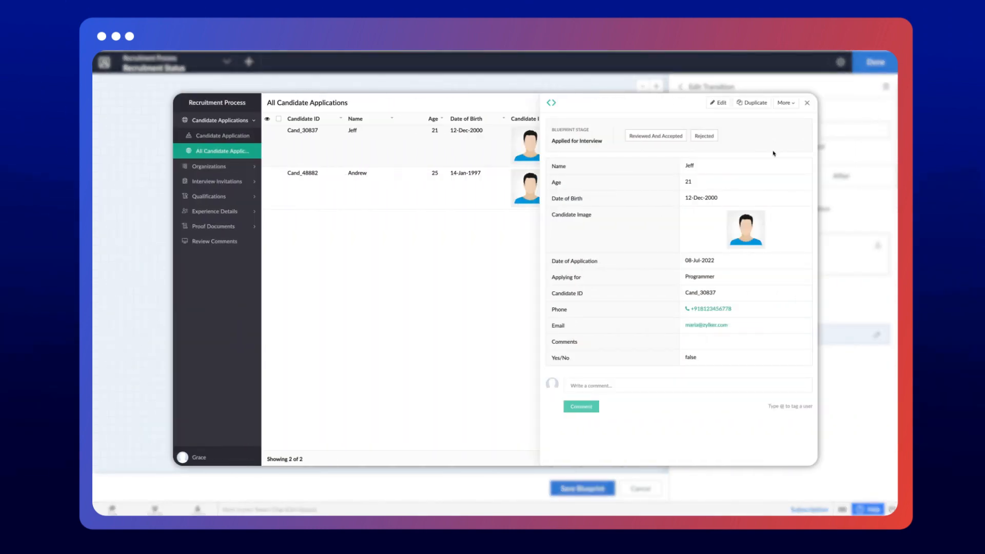
- Preview Jeff's Programmer application in the live app showing the Reviewed And Accepted transition
click(807, 103)
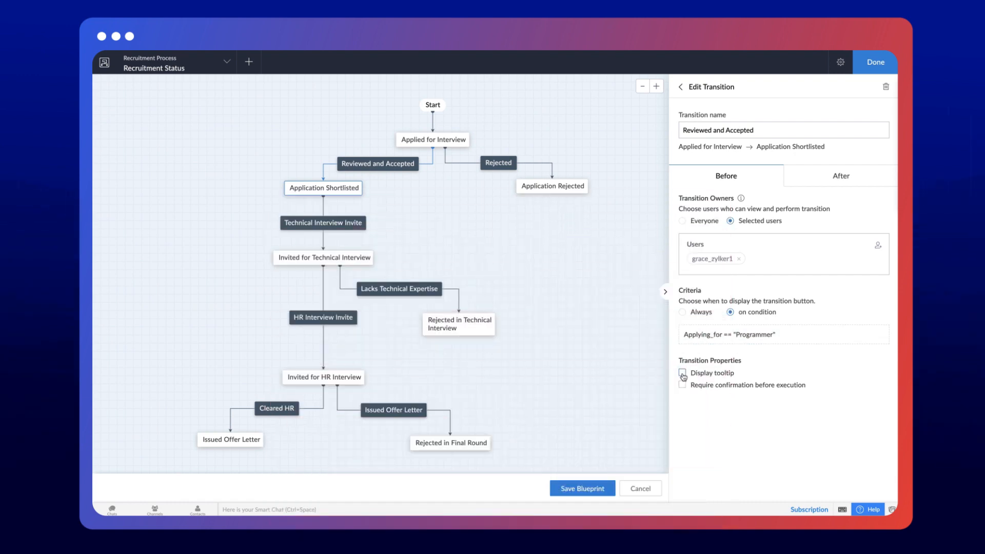
- Enable the telephonic-interview tooltip and require confirmation before the transition runs
click(682, 373)
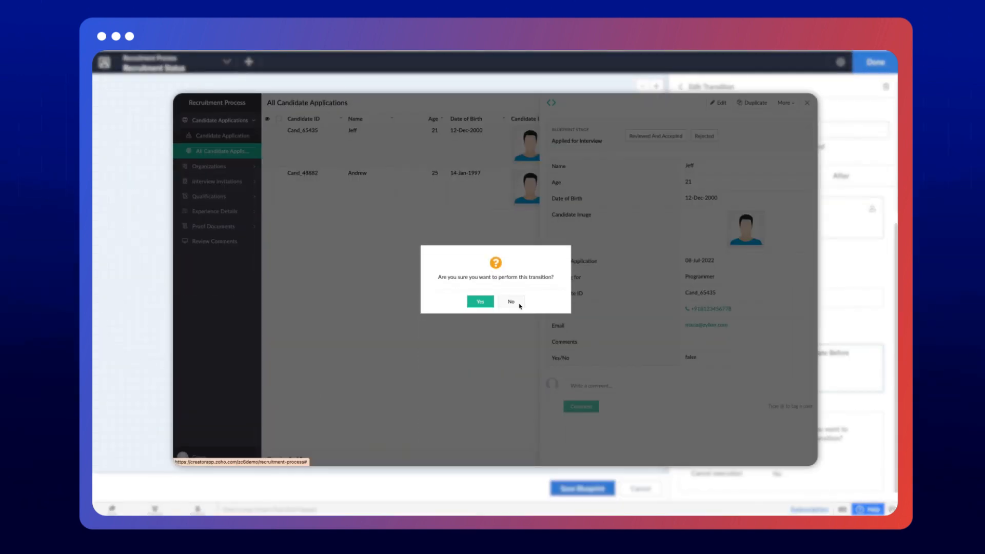
click(511, 302)
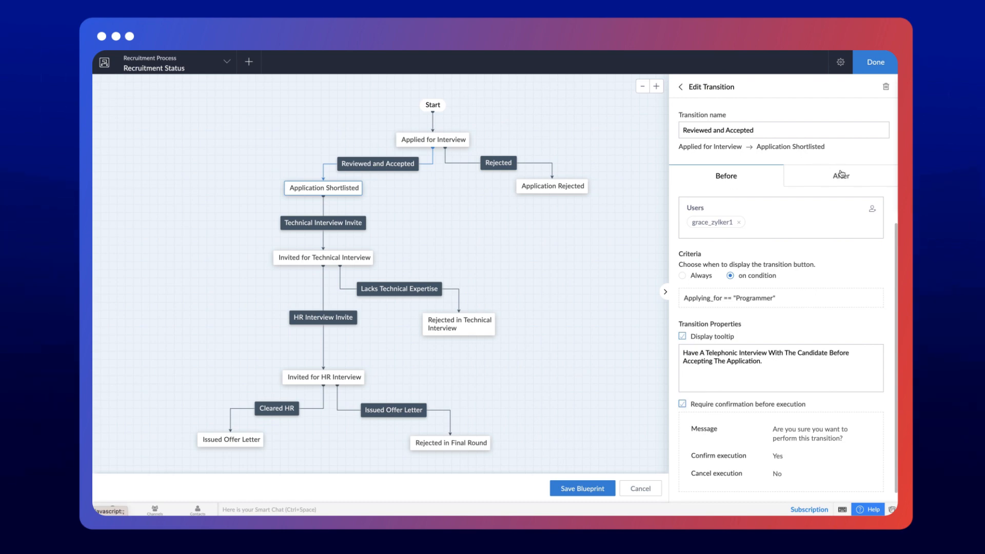
click(841, 175)
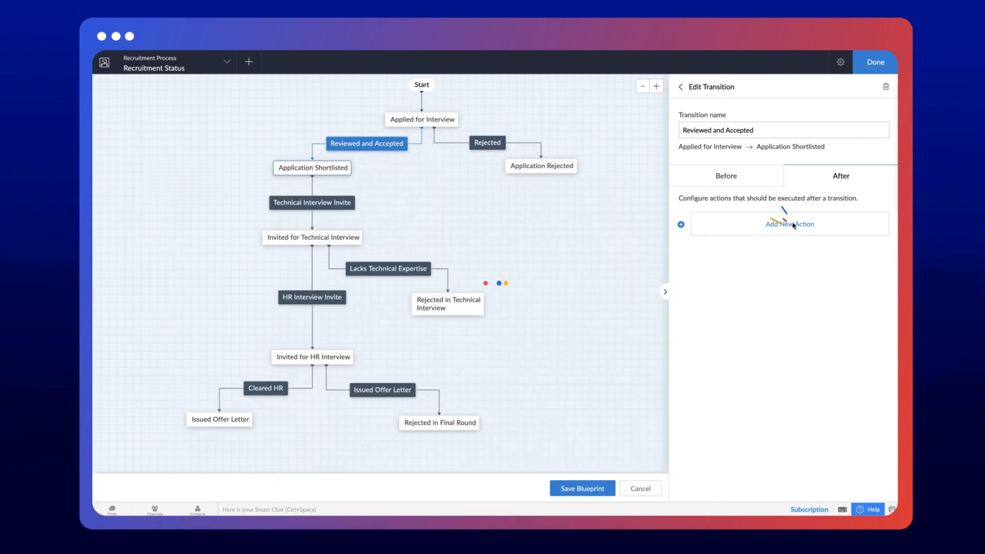
- Begin adding a new after-transition action
click(790, 224)
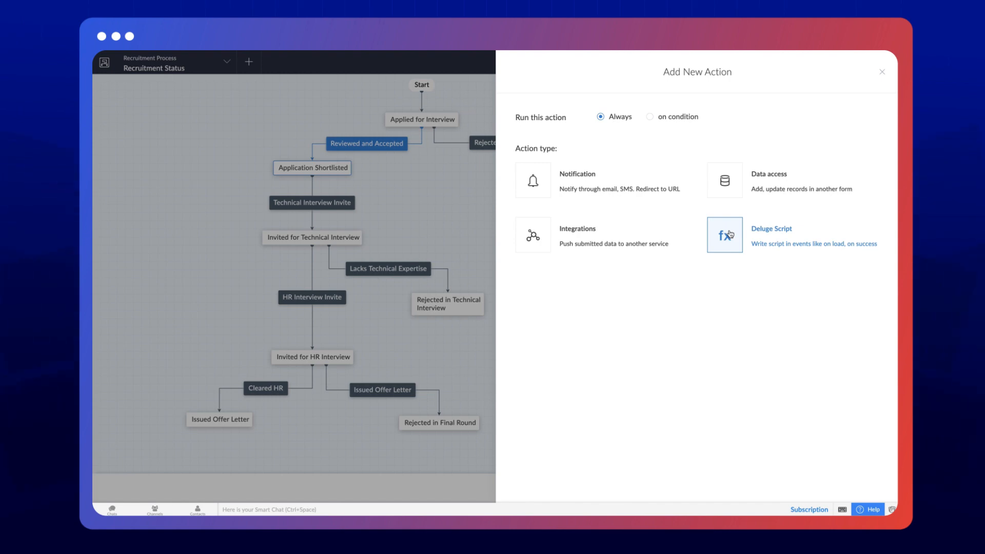
- Save a Deluge script openUrl("#Form:Review_Comments", "popup window", "height=<300>,width=<300>")
click(724, 235)
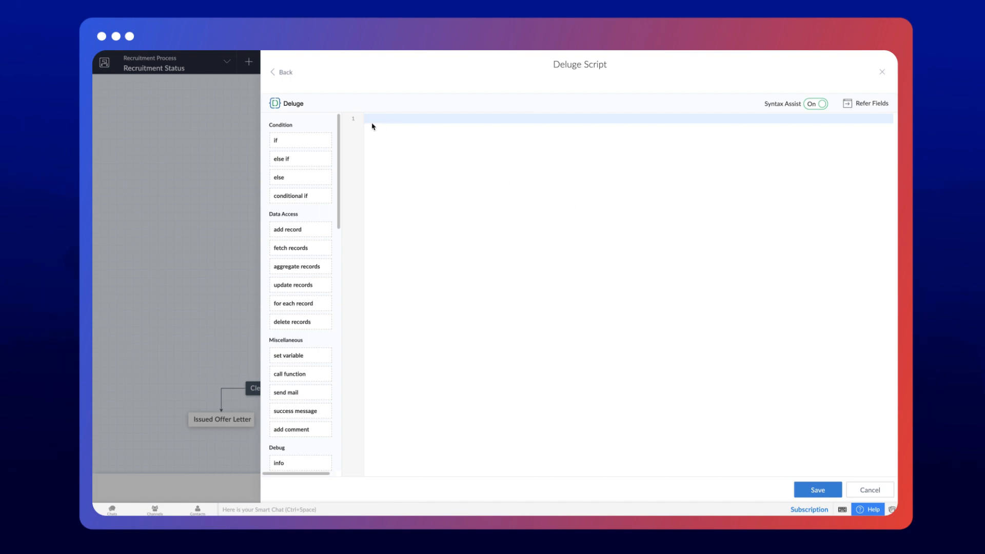
text(ope)
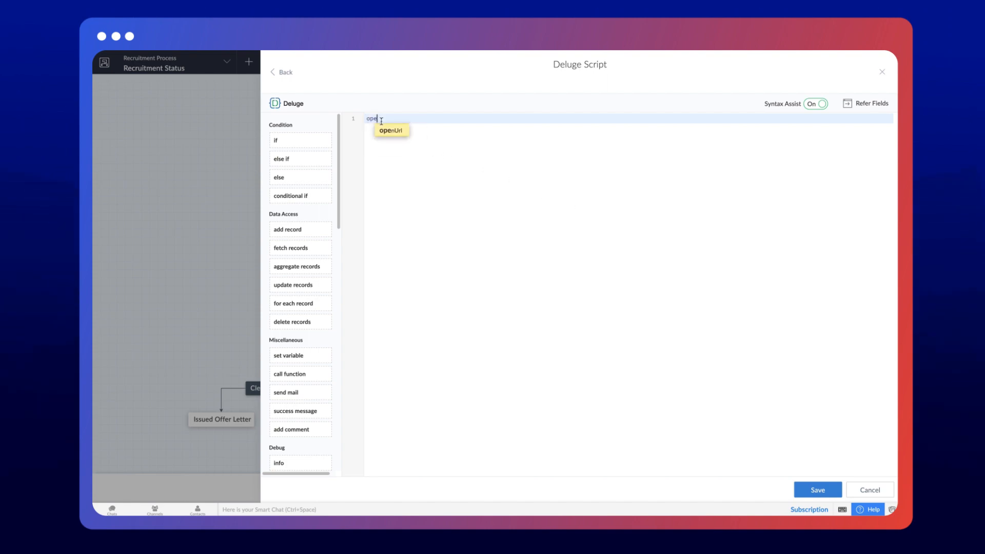
click(391, 131)
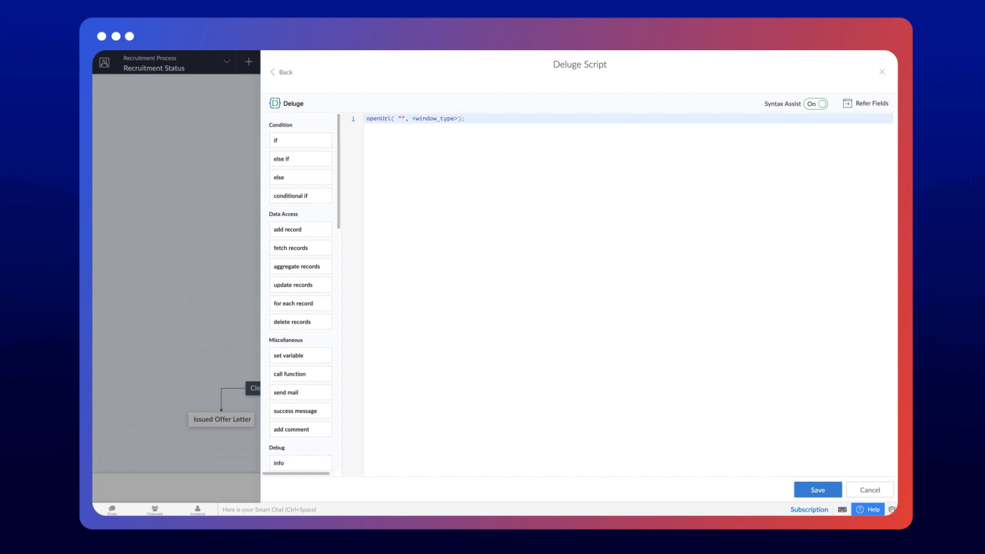
text(#Form:Review_Comments)
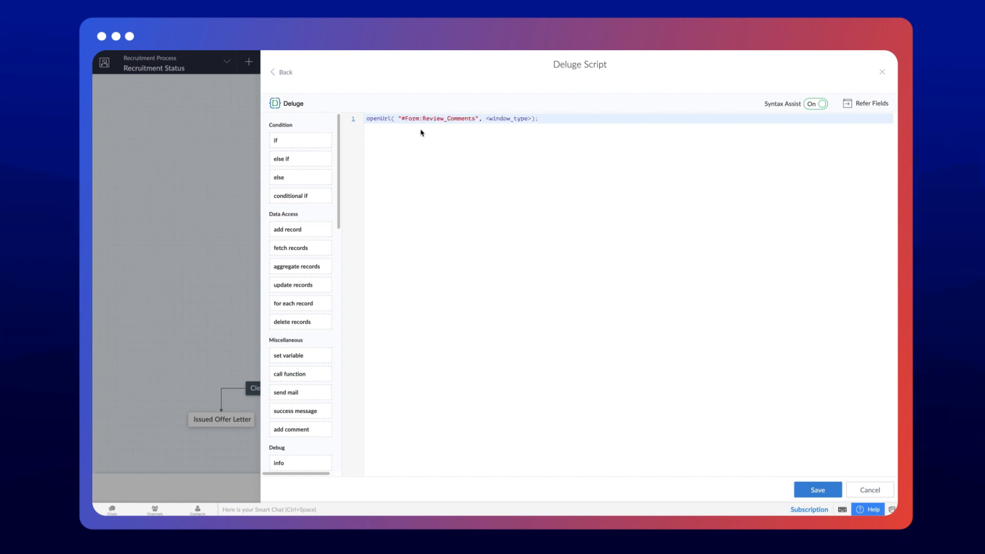
text("popup window", "height=<300>,width=<300>")
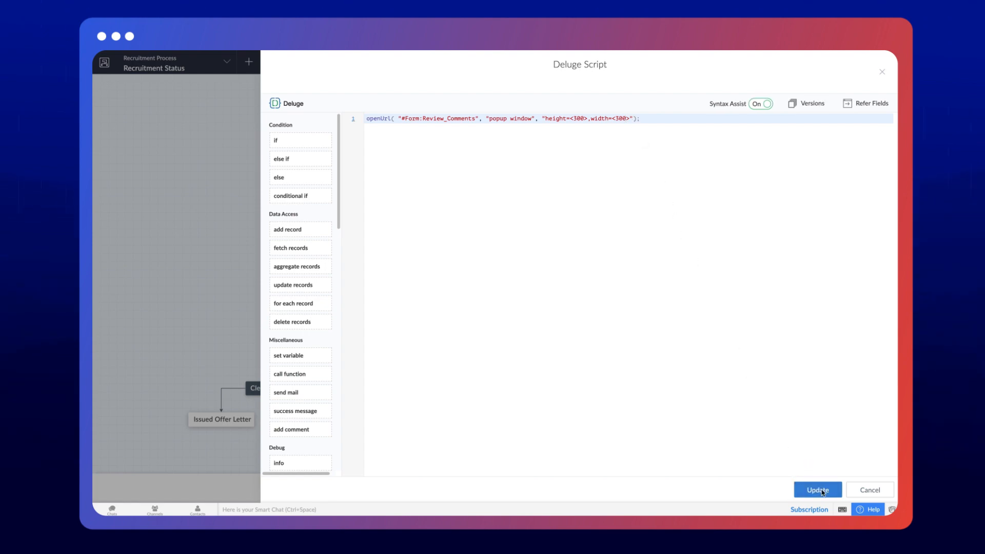
click(816, 490)
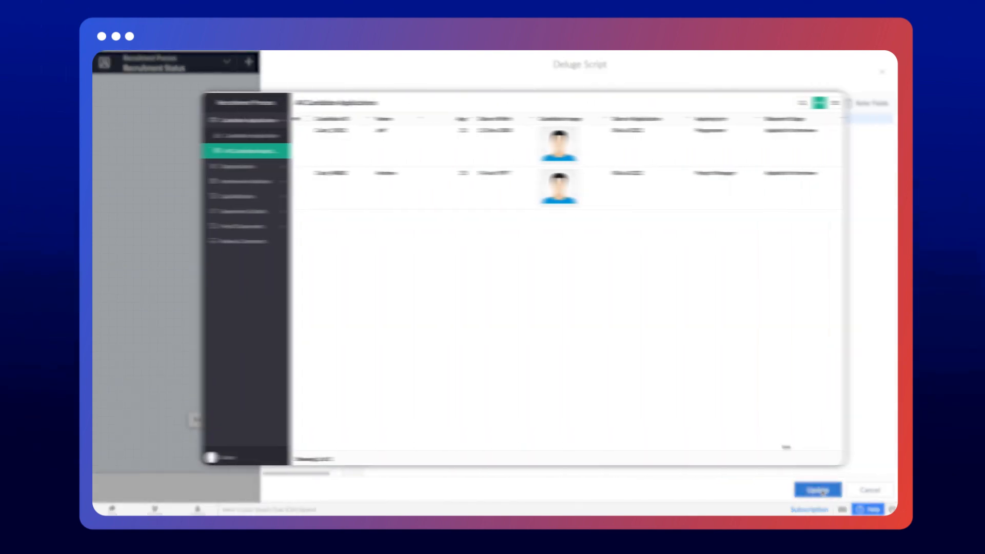
- Perform Reviewed And Accepted on Jeff's record, confirm, and submit the candidate-availability review comment
click(351, 131)
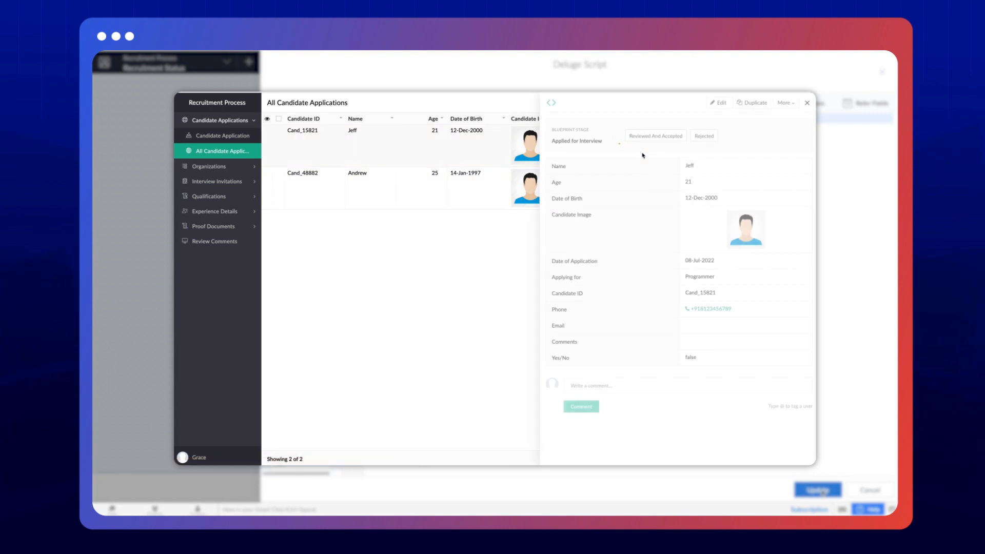
click(654, 136)
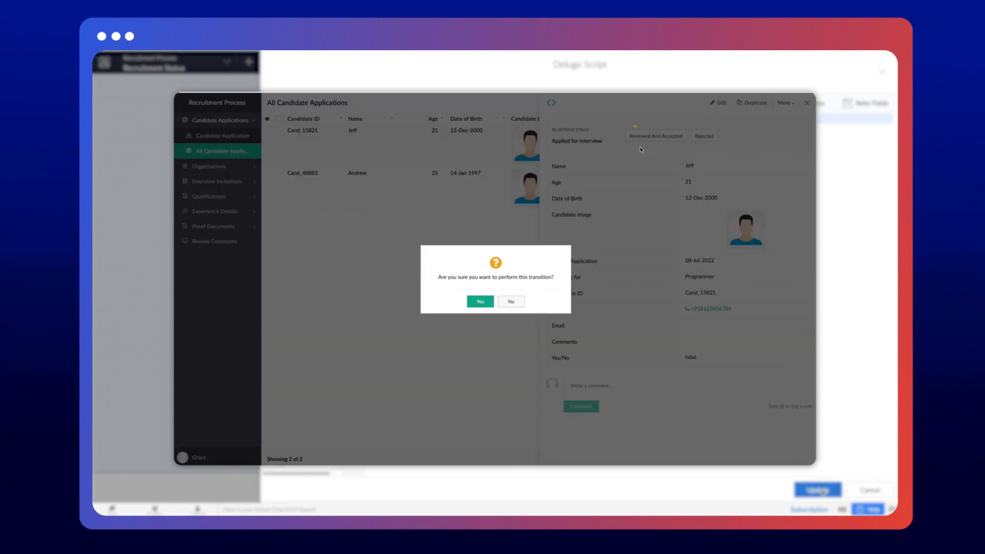
click(480, 301)
text(C)
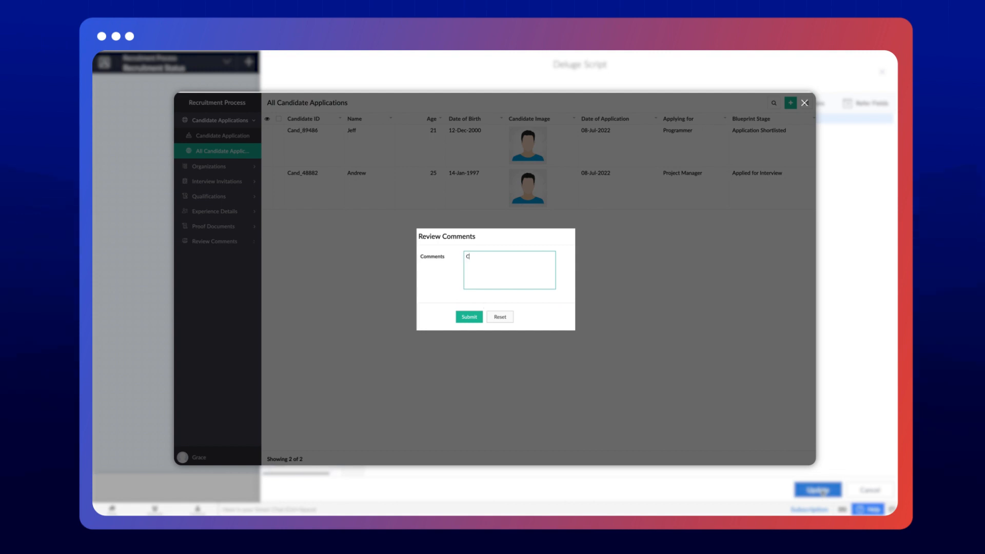
text(andidate is available to attend the in-)
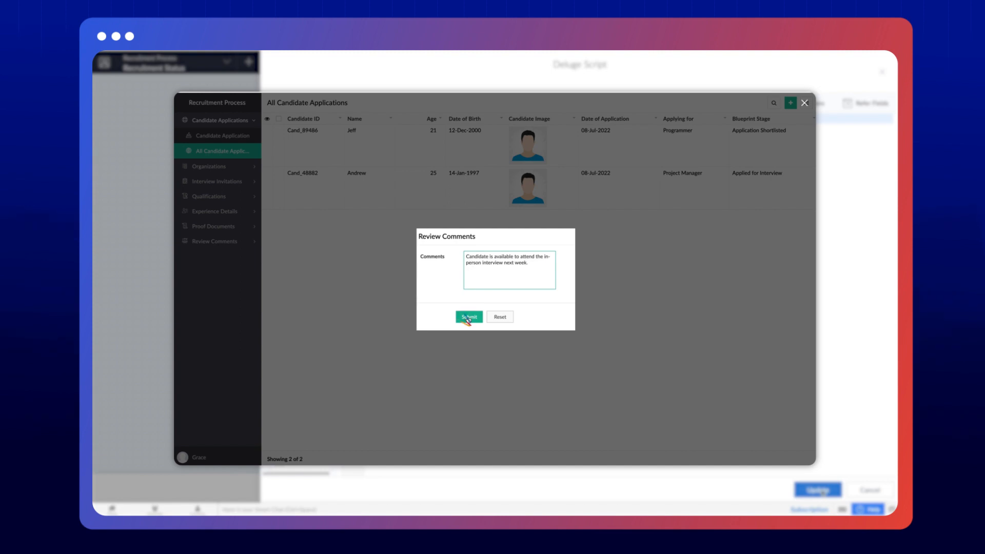
click(468, 316)
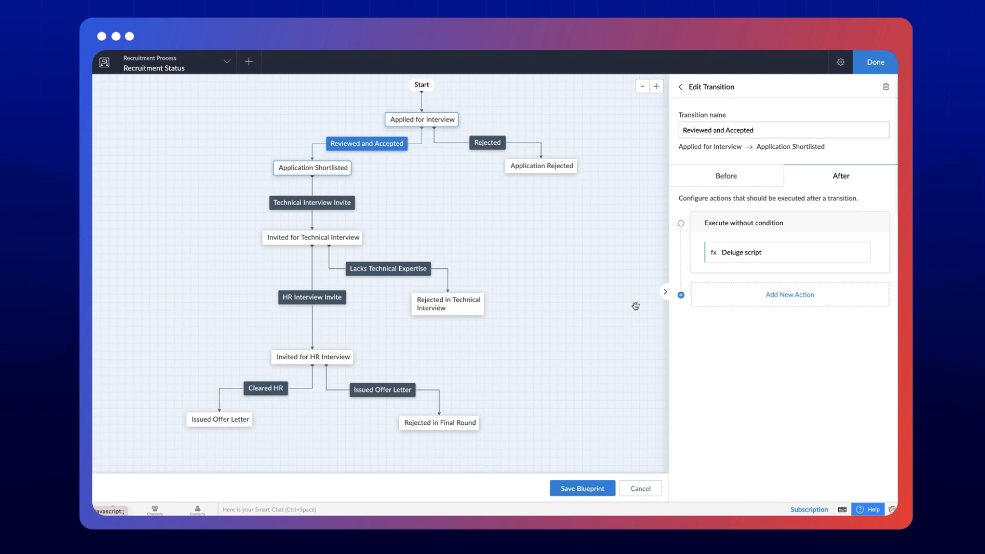
mouse_move(767, 261)
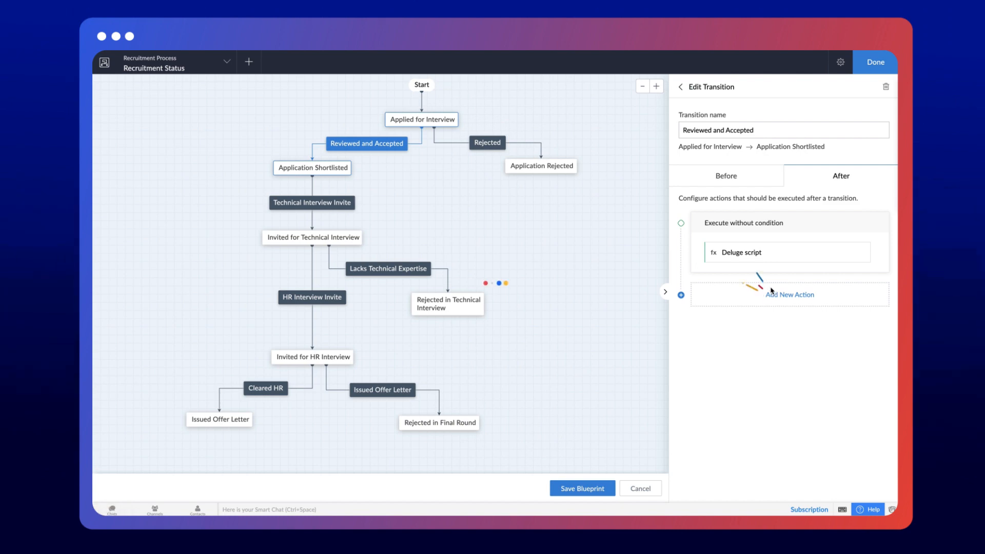
- Start adding a second after-transition action alongside the Deluge script
click(790, 294)
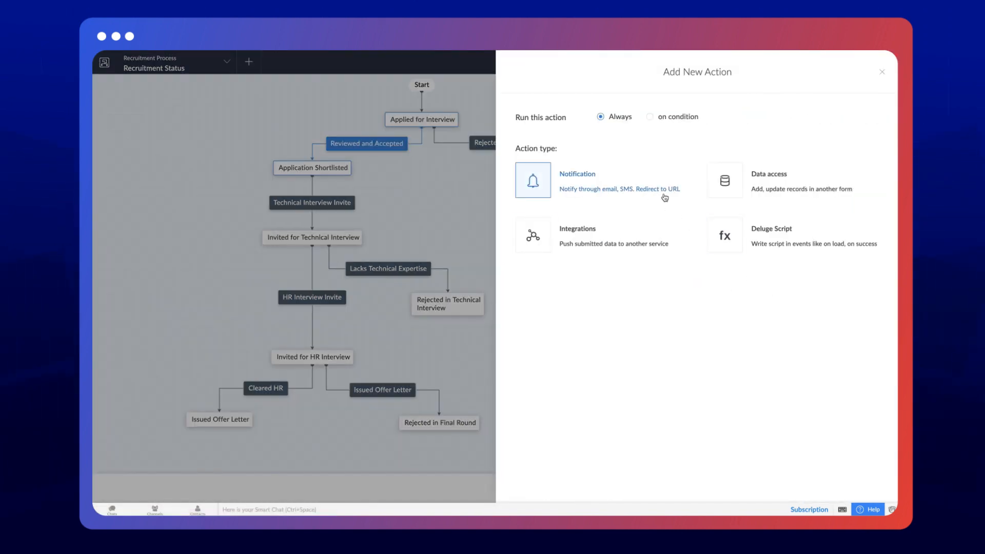